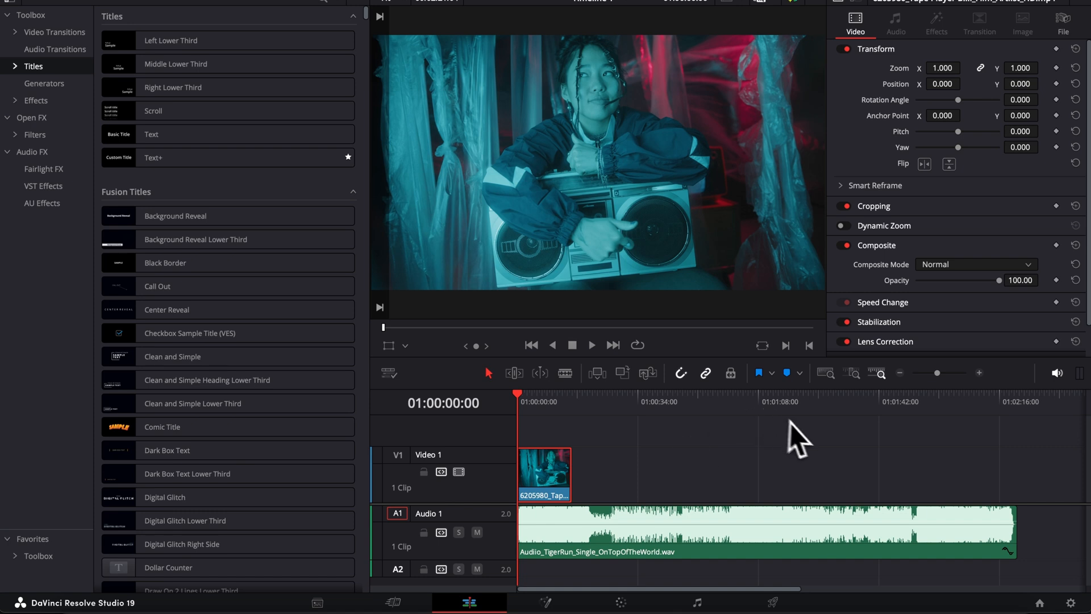
pyautogui.moveTo(630, 432)
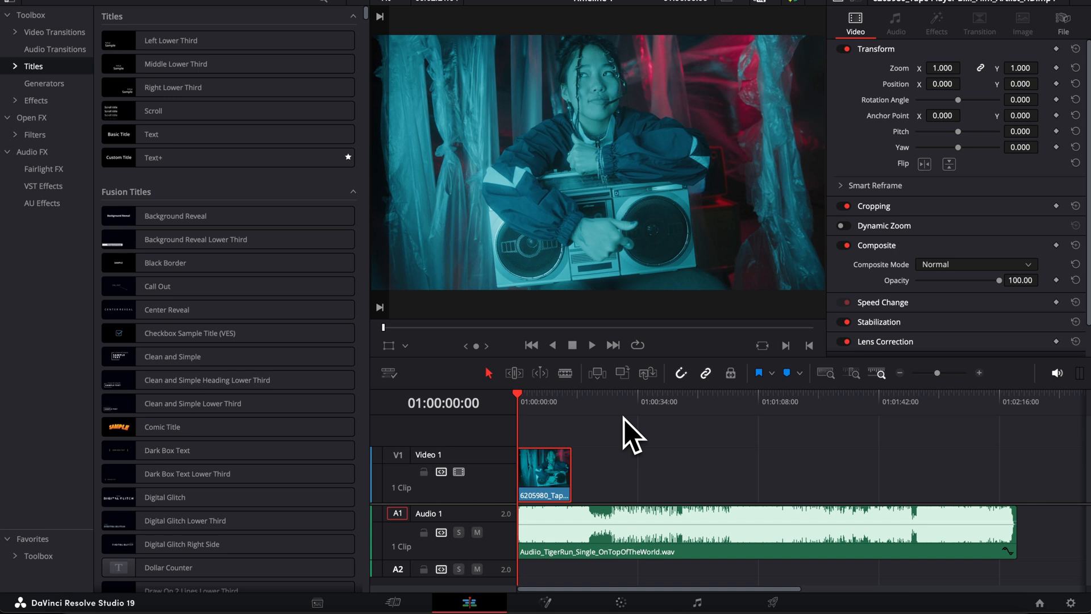
pyautogui.moveTo(611, 453)
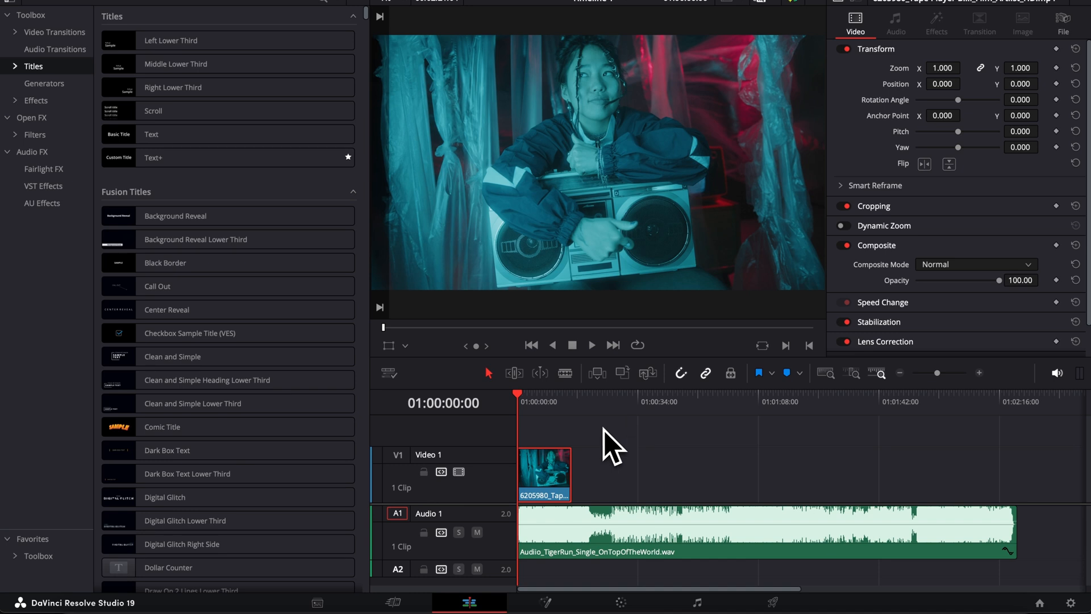
pyautogui.moveTo(611, 449)
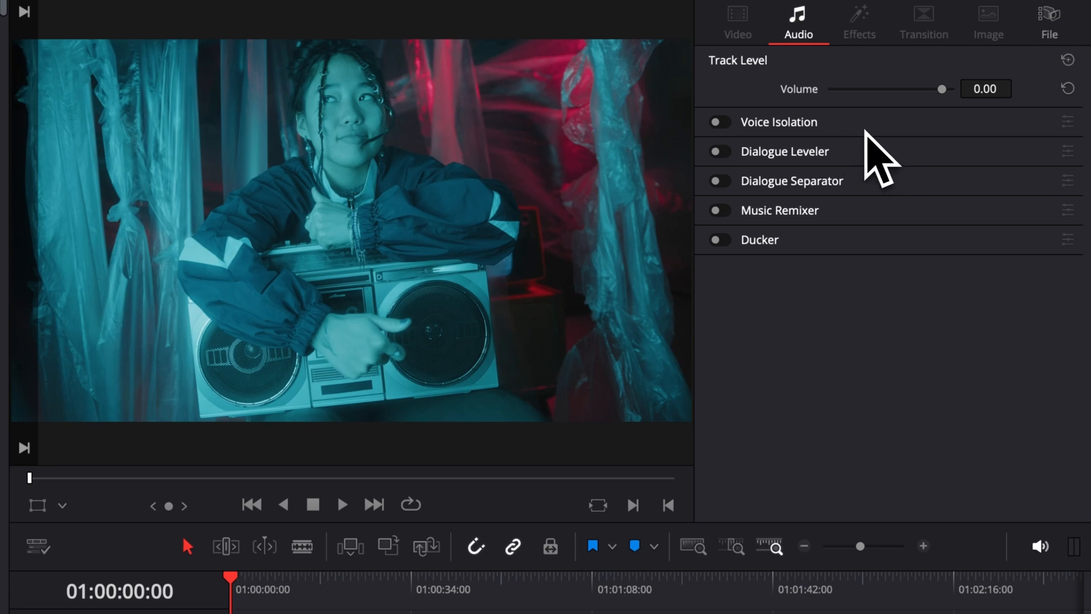
pyautogui.moveTo(836, 247)
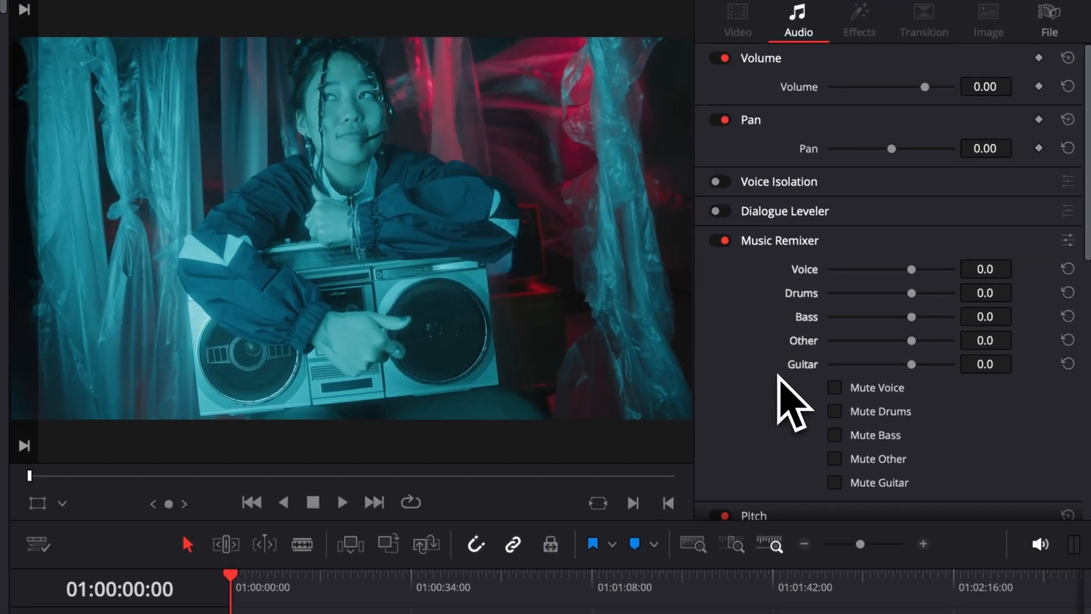
pyautogui.moveTo(836, 515)
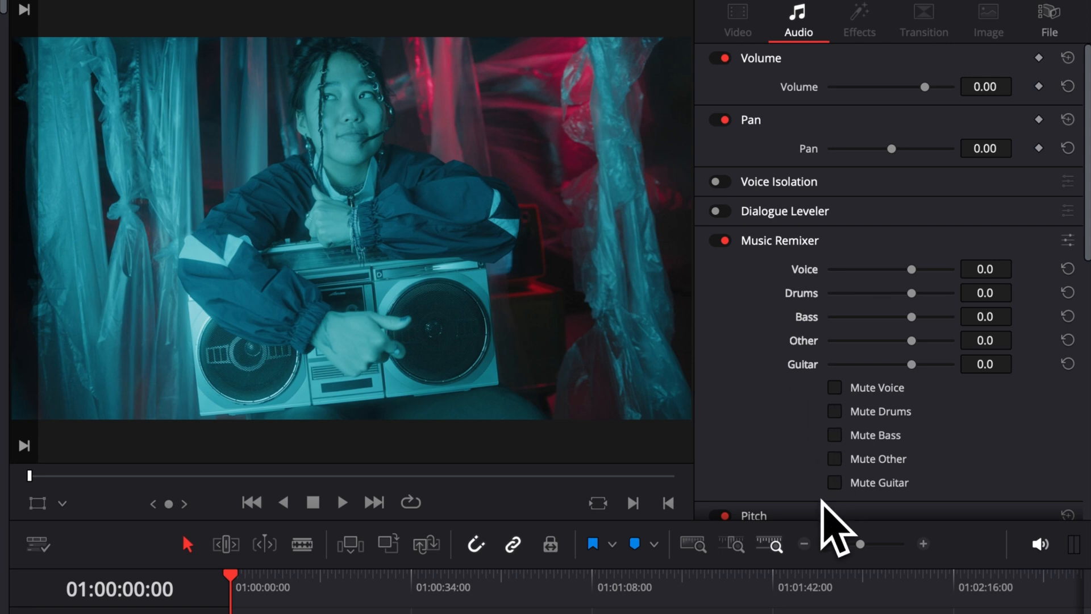
pyautogui.moveTo(922, 310)
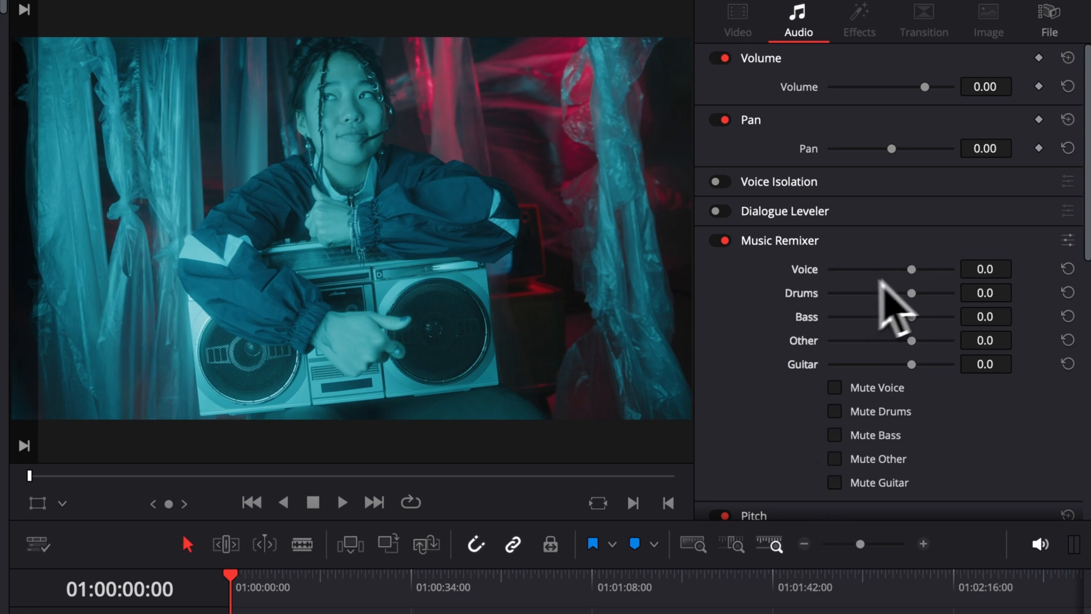
pyautogui.moveTo(873, 306)
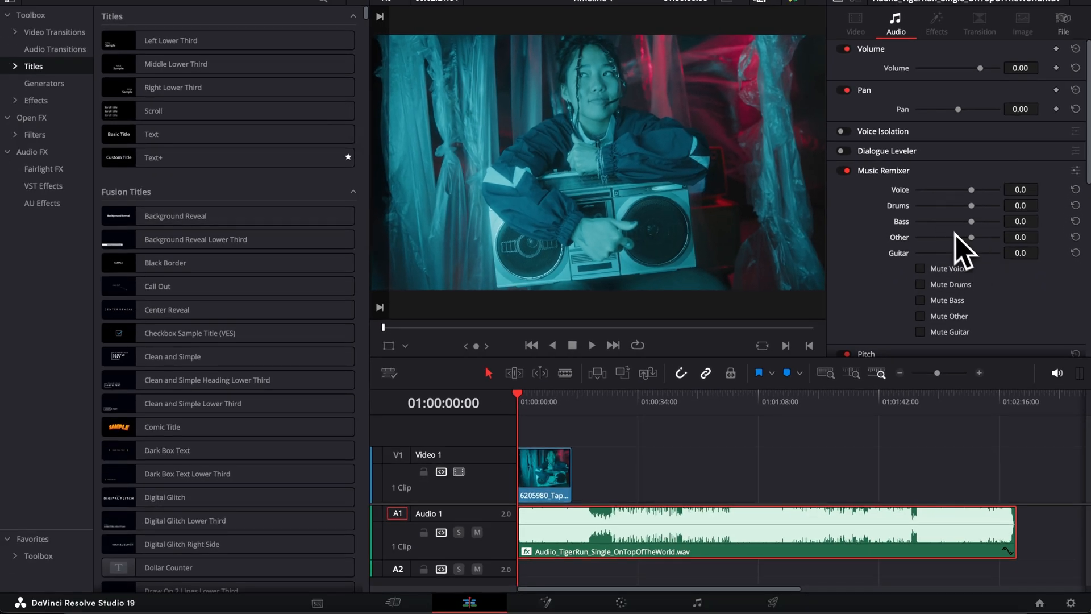
# Tick Mute on the Voice, Guitar and Other stems, then switch the Music Remixer off.
pyautogui.click(920, 268)
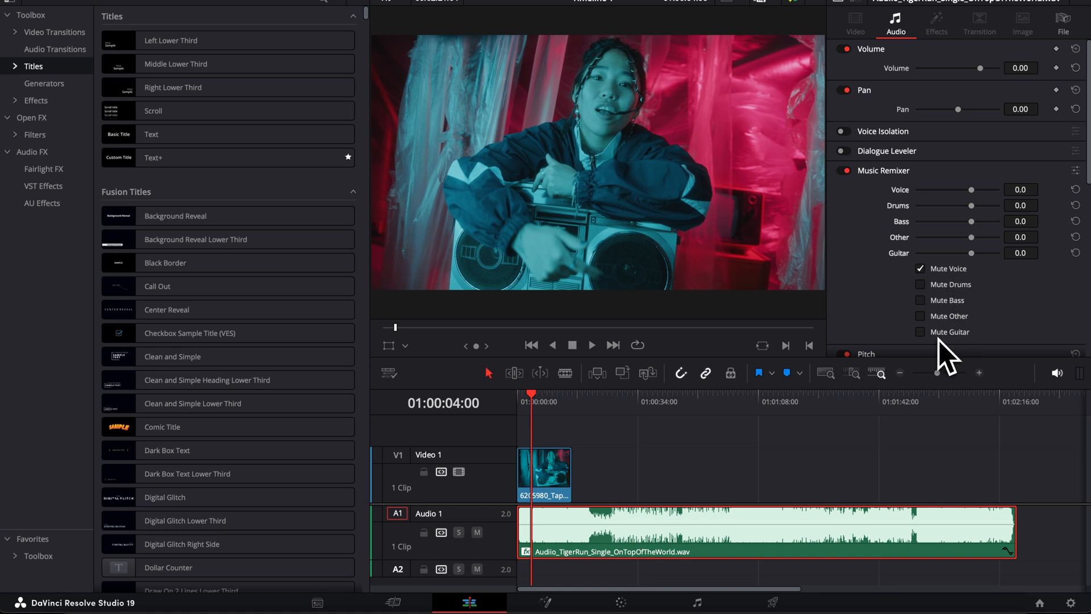
pyautogui.moveTo(640, 442)
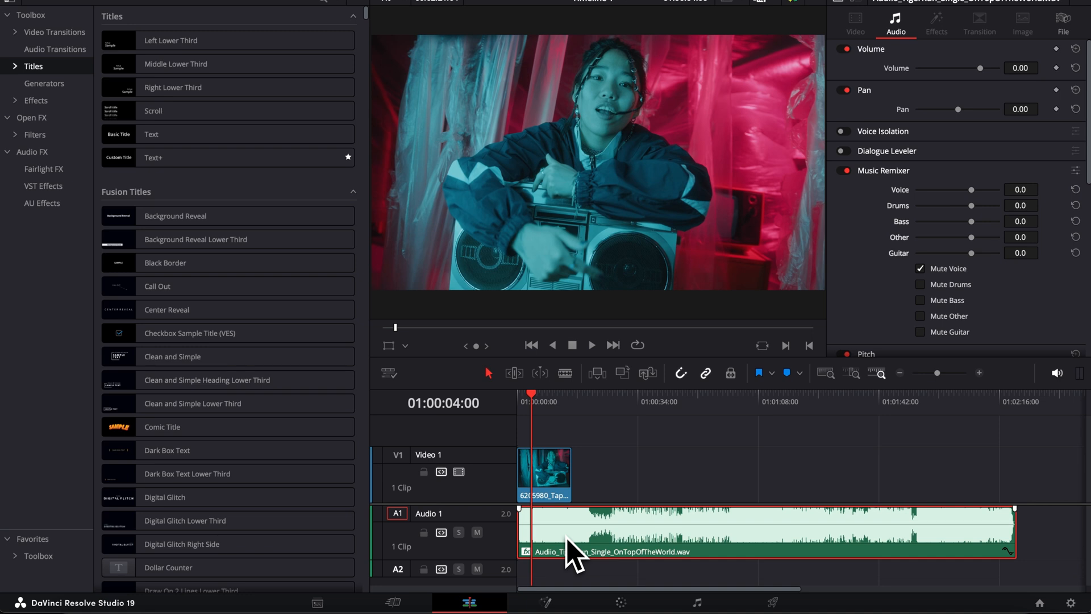
pyautogui.moveTo(960, 302)
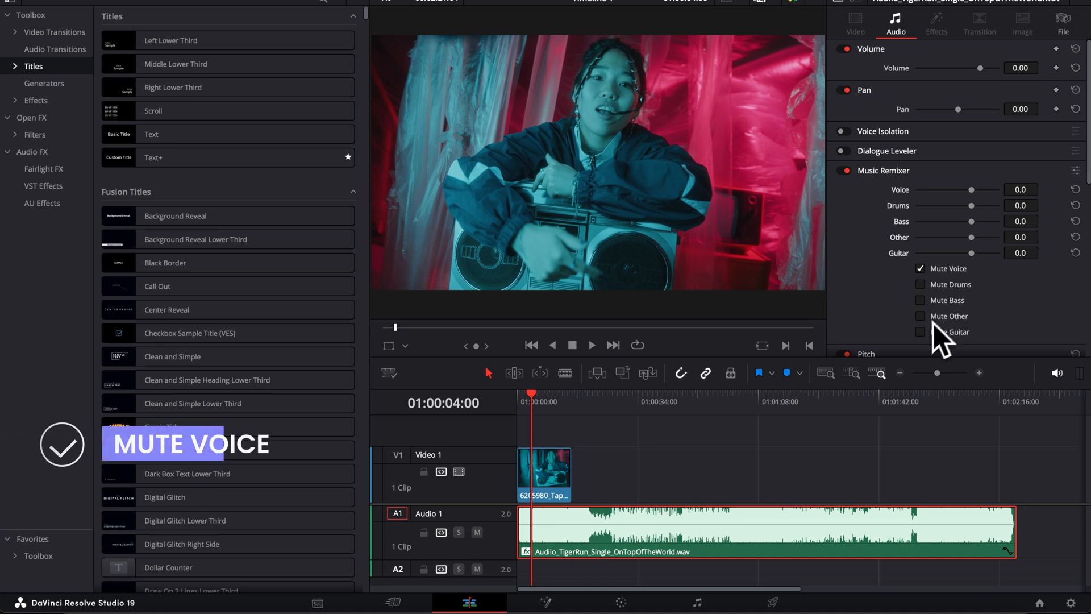
pyautogui.click(921, 332)
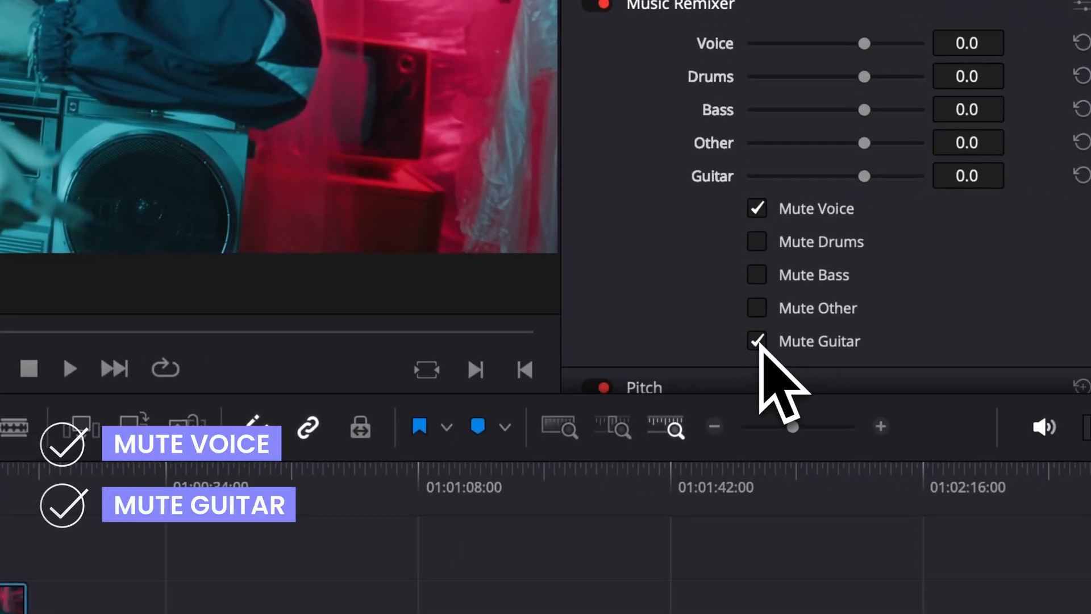
pyautogui.click(757, 308)
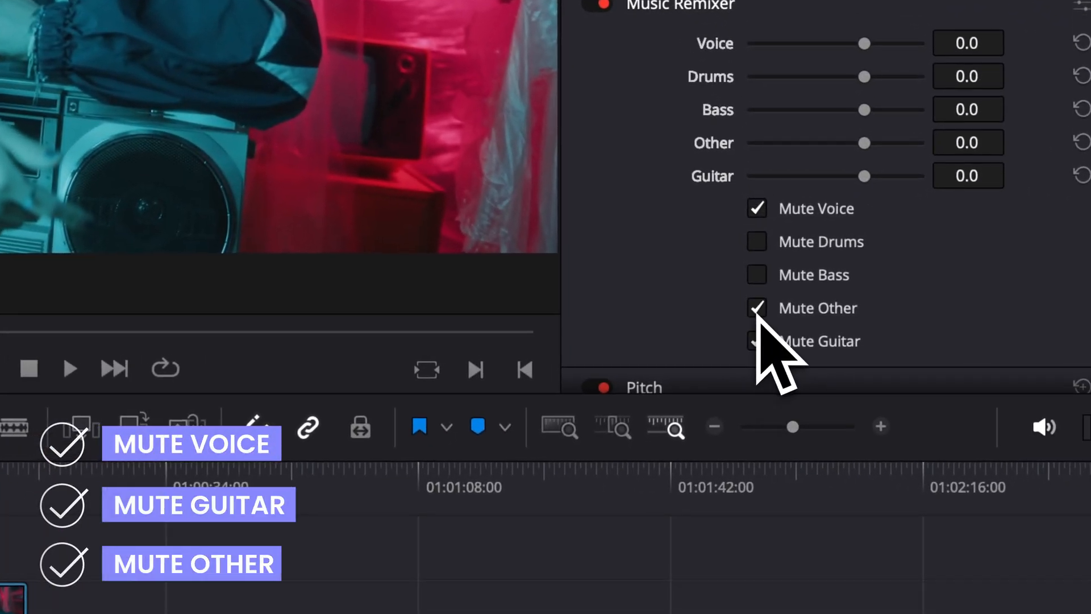
pyautogui.click(757, 341)
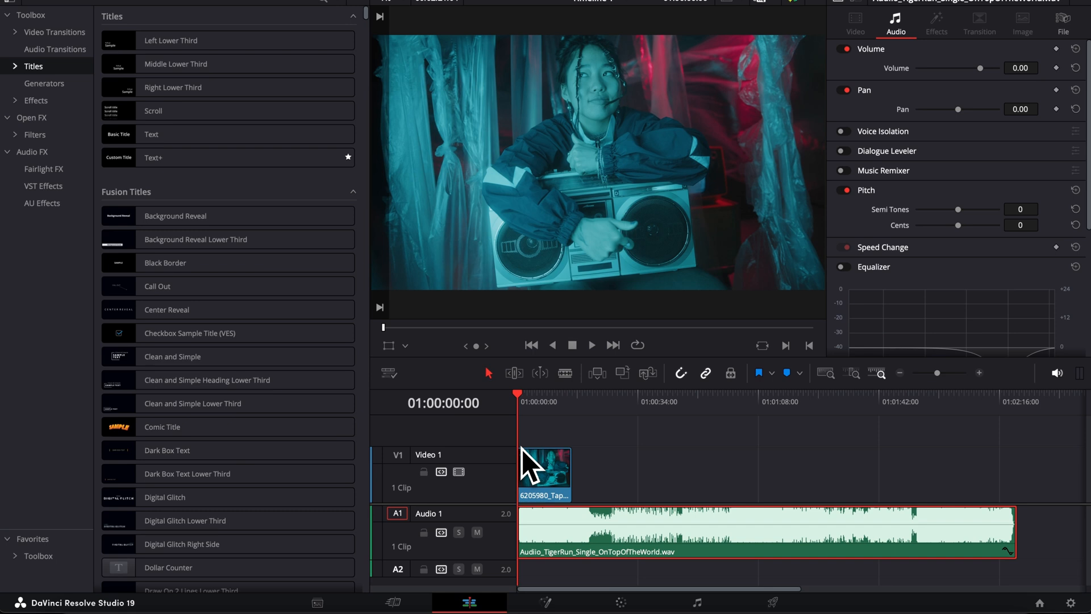
# Play the timeline to hear the full original song, then stop playback.
pyautogui.click(591, 344)
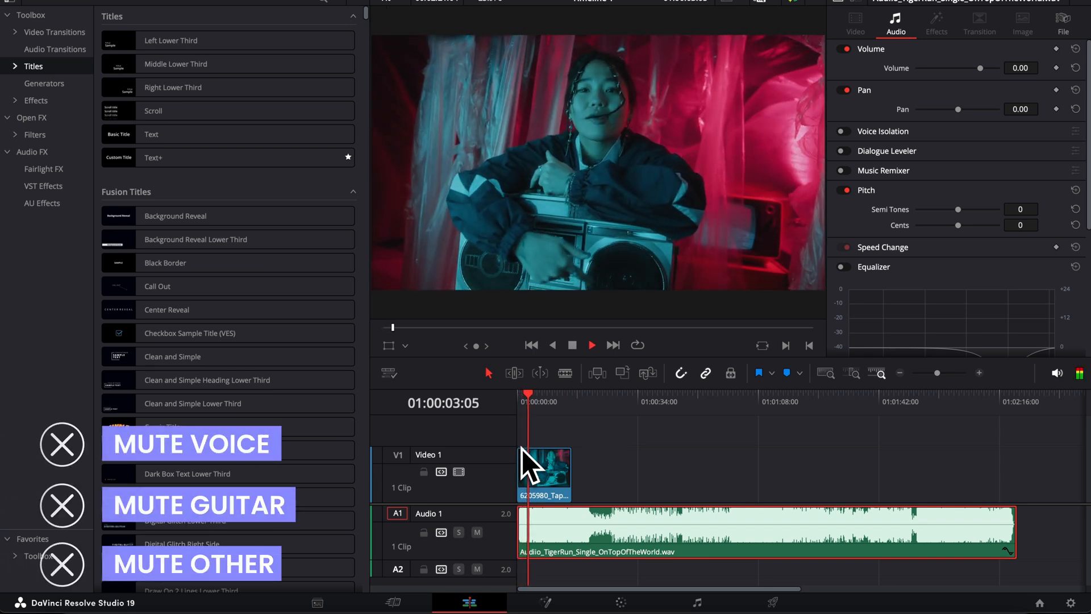
pyautogui.click(592, 345)
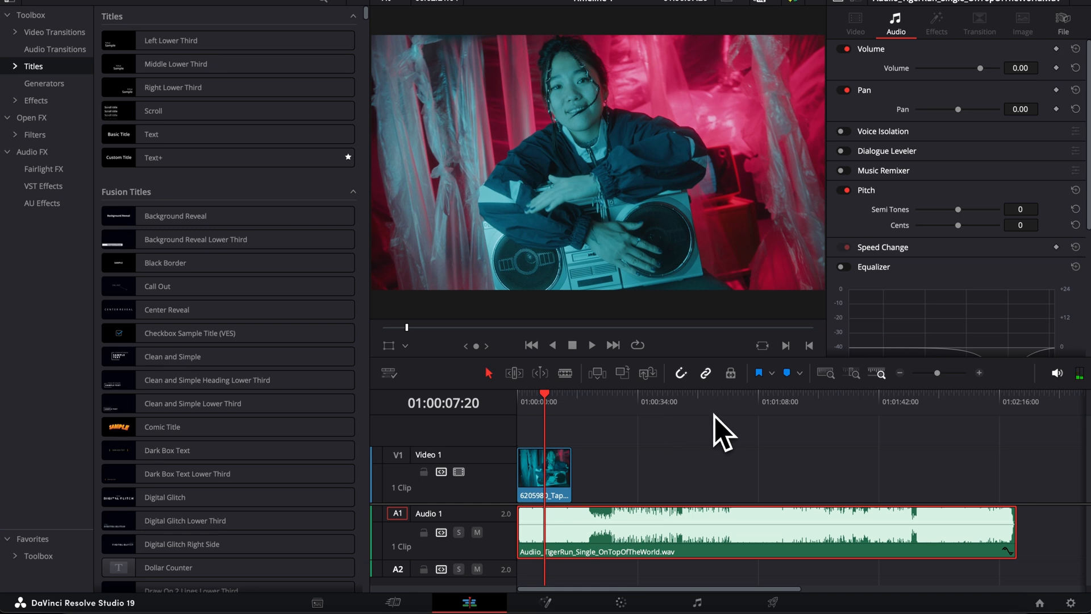
pyautogui.moveTo(623, 485)
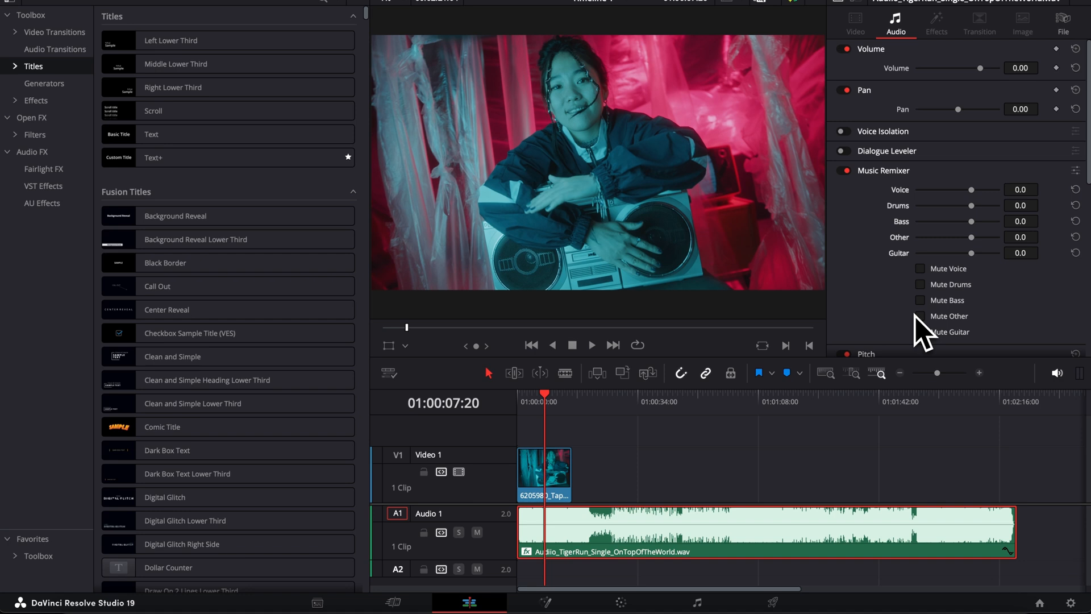
pyautogui.moveTo(790, 529)
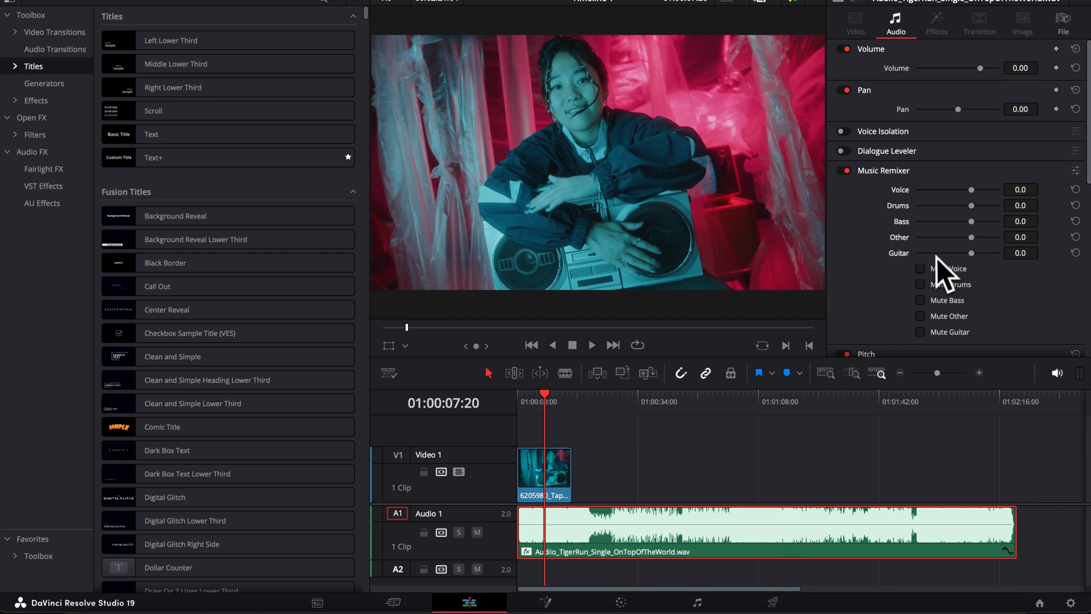
pyautogui.moveTo(945, 278)
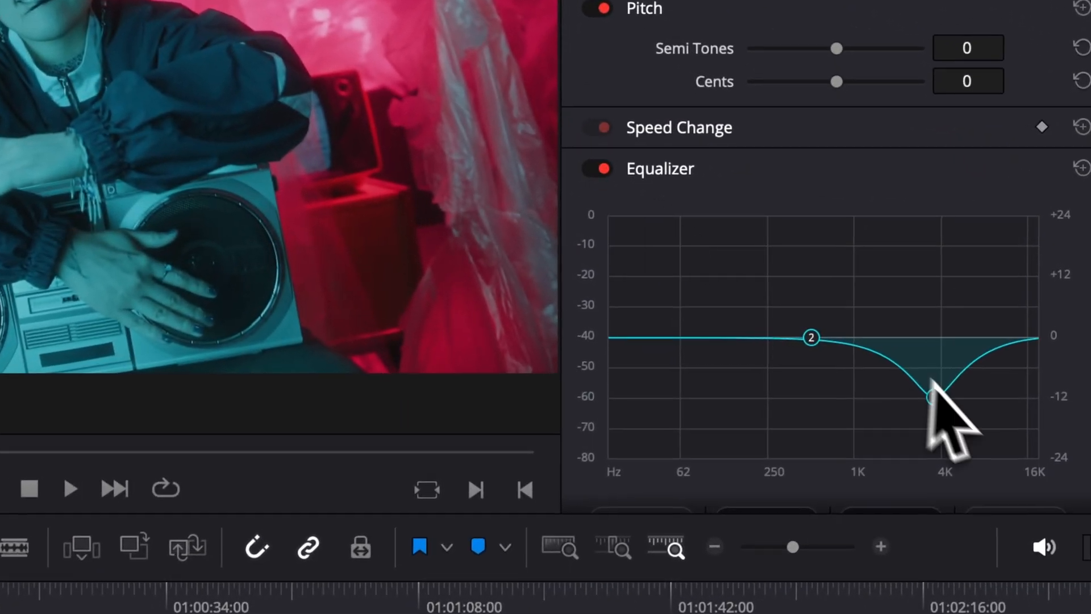
# Shape equalizer band 3 into a dip of about 12 dB near 4 kHz.
pyautogui.moveTo(932, 397); pyautogui.dragTo(912, 397)
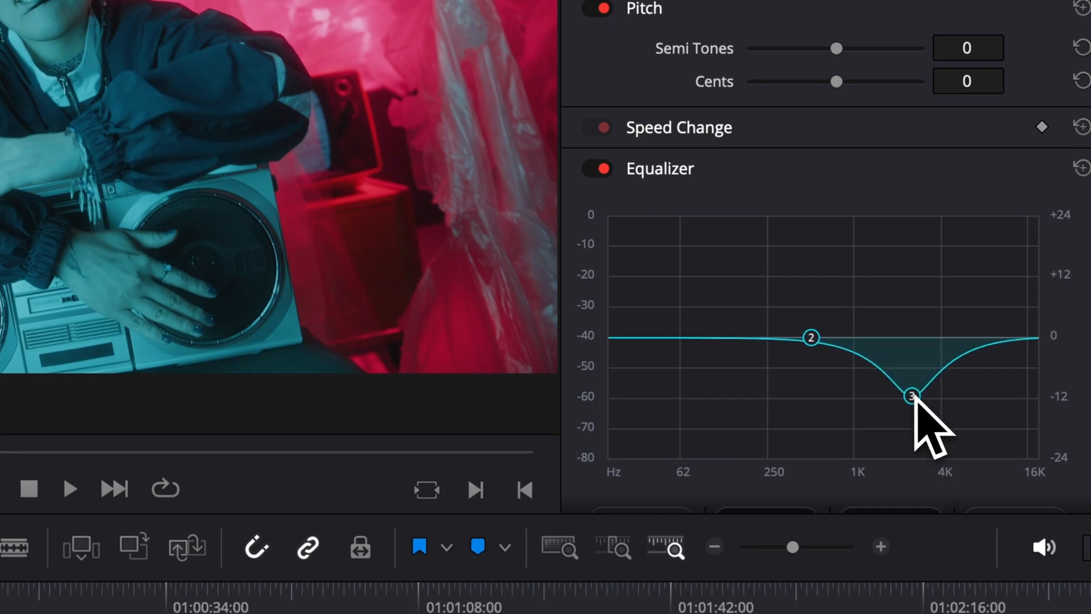
pyautogui.moveTo(912, 397); pyautogui.dragTo(931, 398)
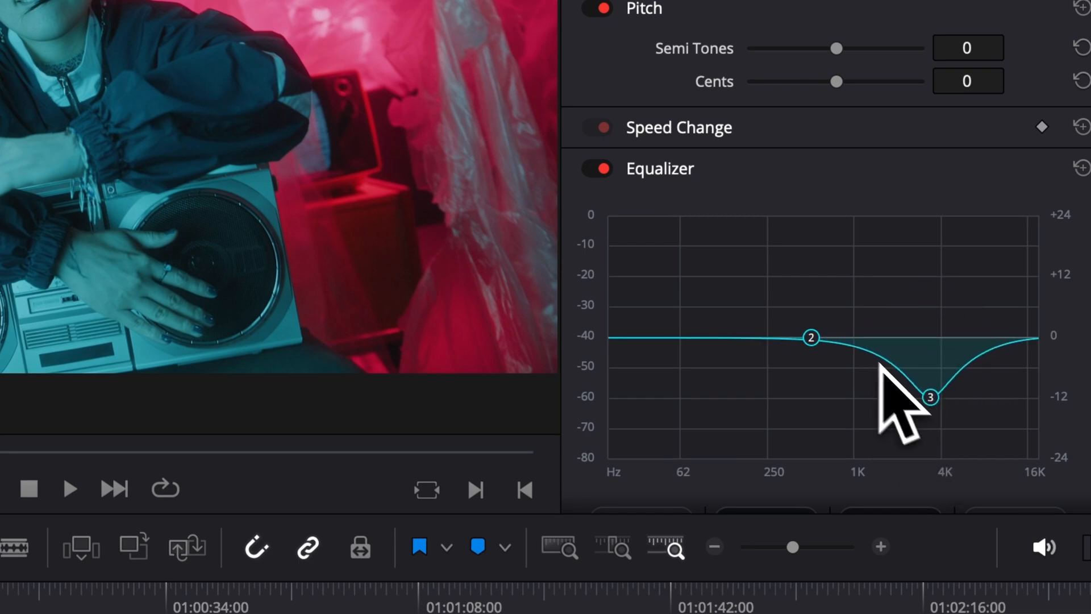
pyautogui.moveTo(931, 397); pyautogui.dragTo(912, 390)
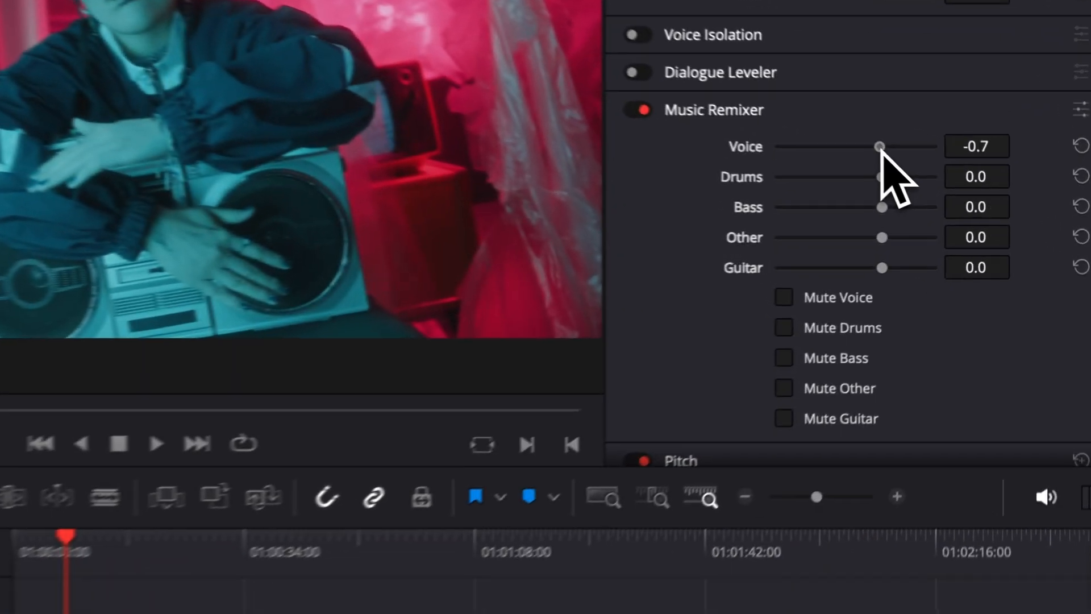
# Set Voice to -8.7, Drums and Bass to 2.0, and play the song.
pyautogui.moveTo(880, 147); pyautogui.dragTo(814, 138)
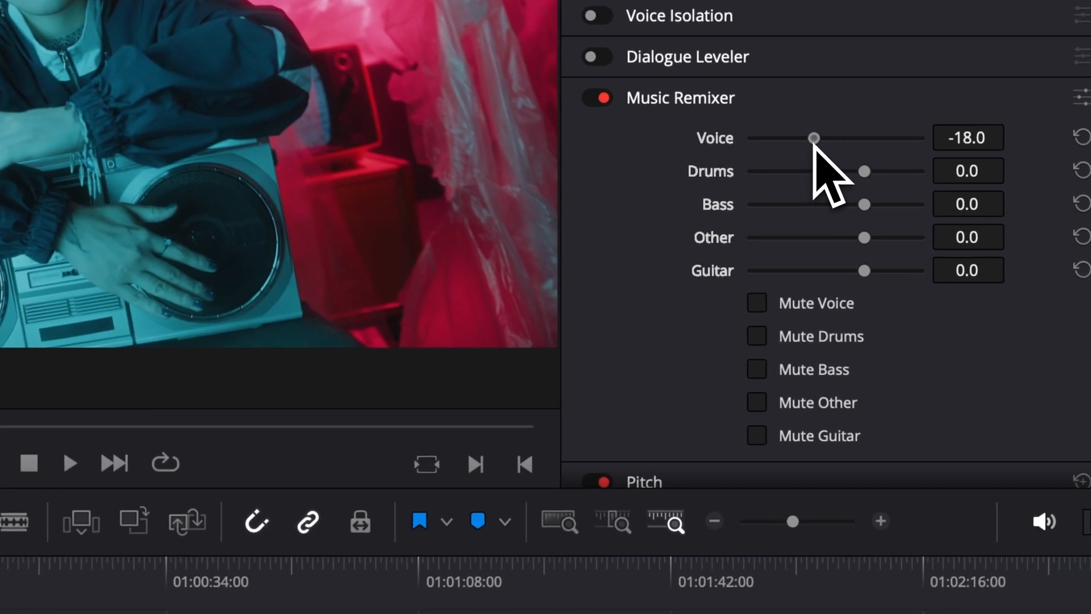
pyautogui.moveTo(814, 138); pyautogui.dragTo(826, 137)
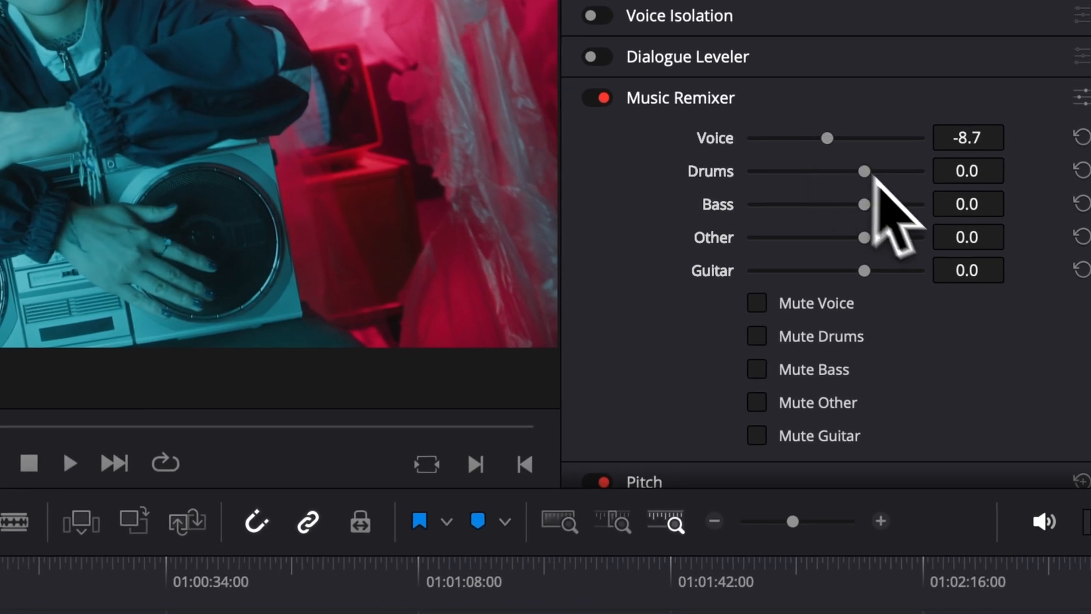
pyautogui.moveTo(864, 170); pyautogui.dragTo(876, 170)
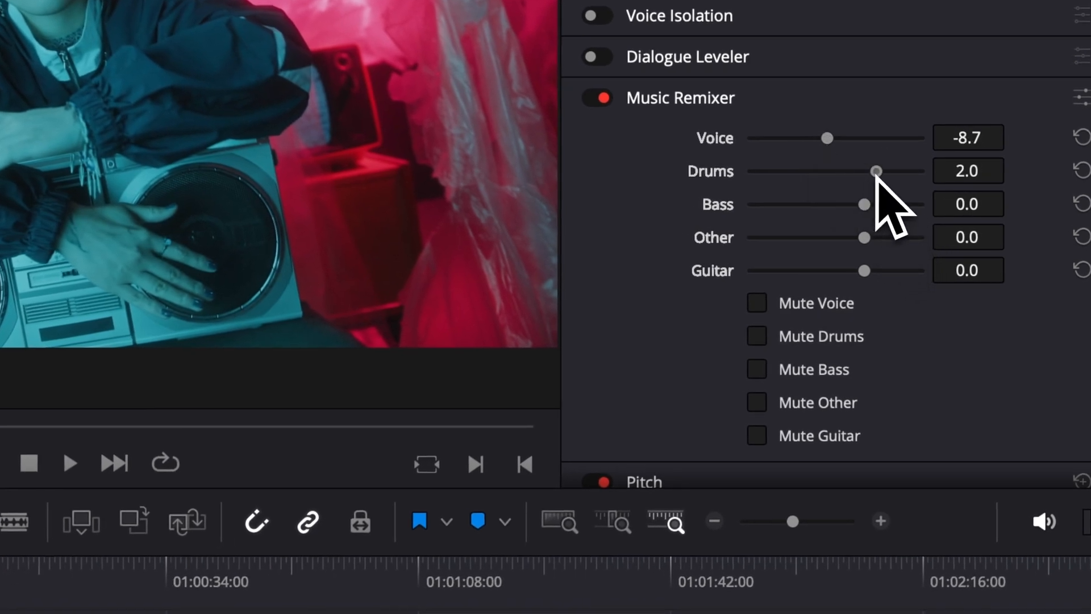
pyautogui.moveTo(866, 204); pyautogui.dragTo(876, 204)
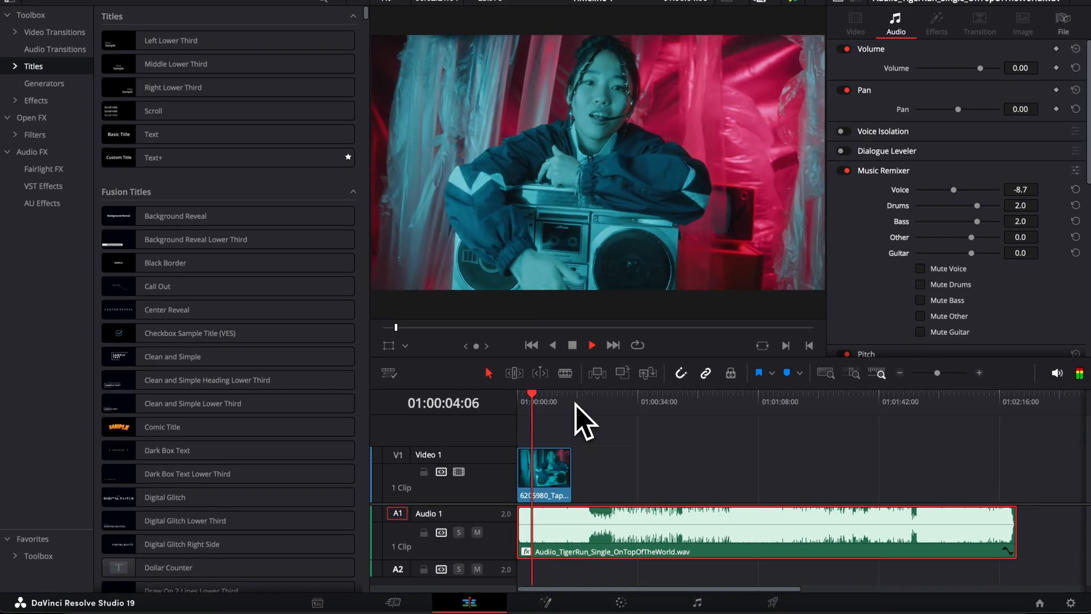
pyautogui.click(591, 345)
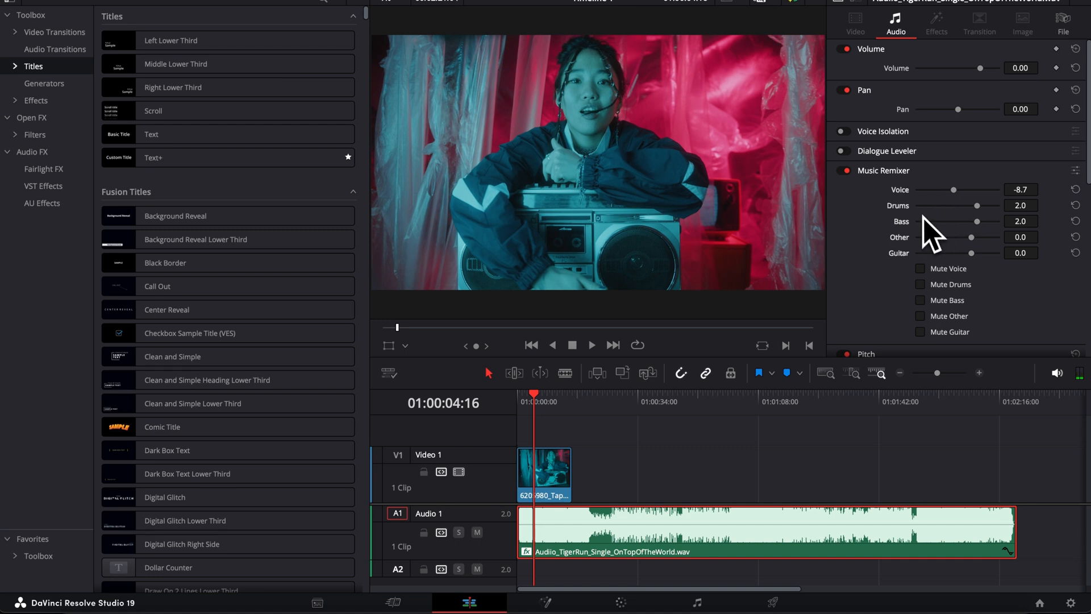
pyautogui.moveTo(935, 233)
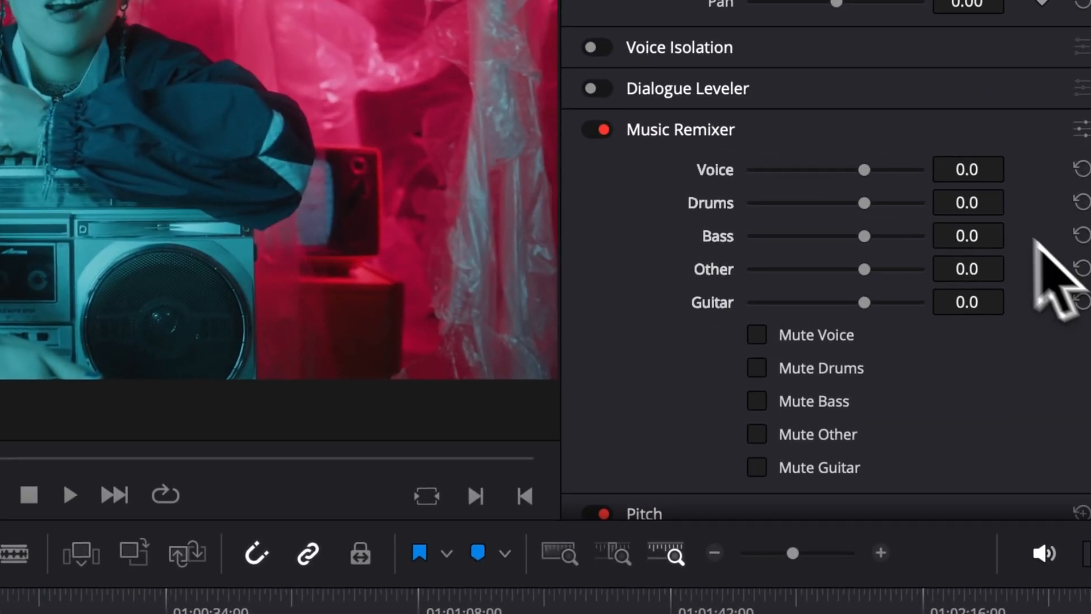
pyautogui.moveTo(926, 279)
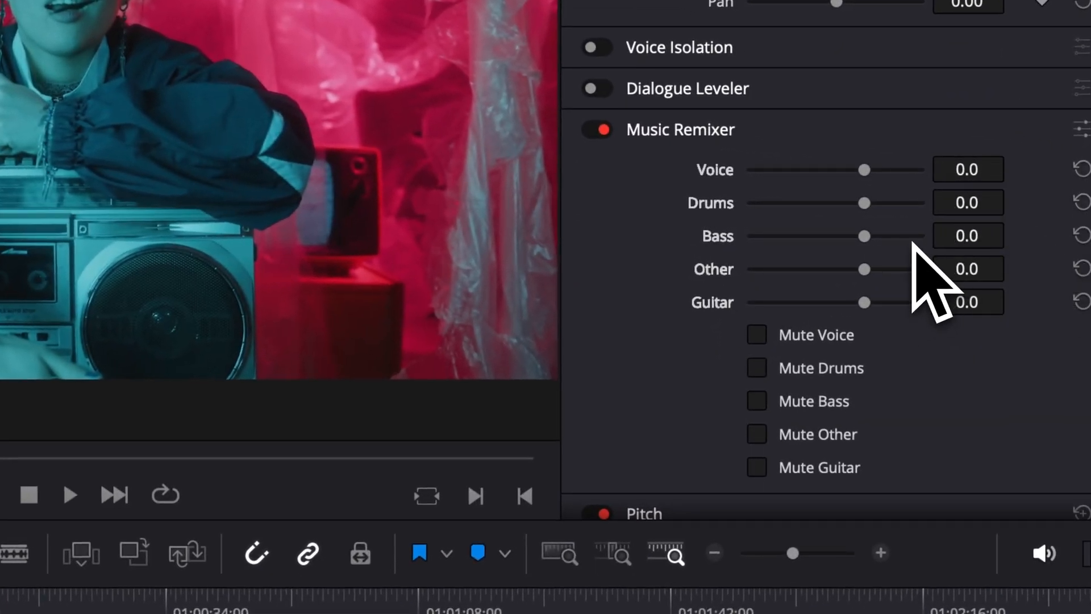
# Reset the stem levels to 0.0, cycle the Music Remixer off and on, and play the clip.
pyautogui.moveTo(865, 169); pyautogui.dragTo(817, 169)
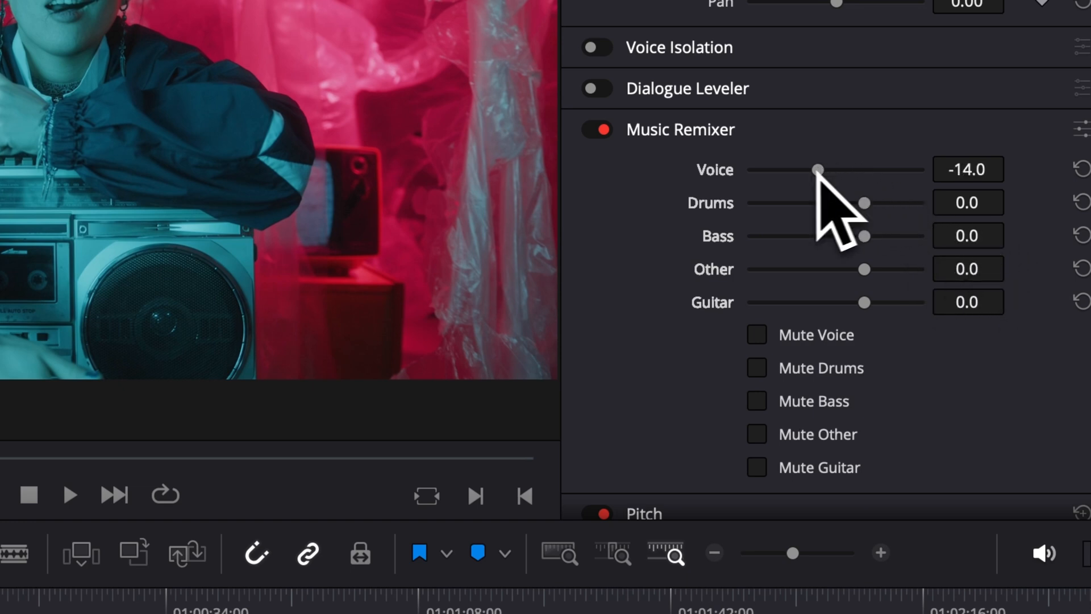
pyautogui.click(594, 130)
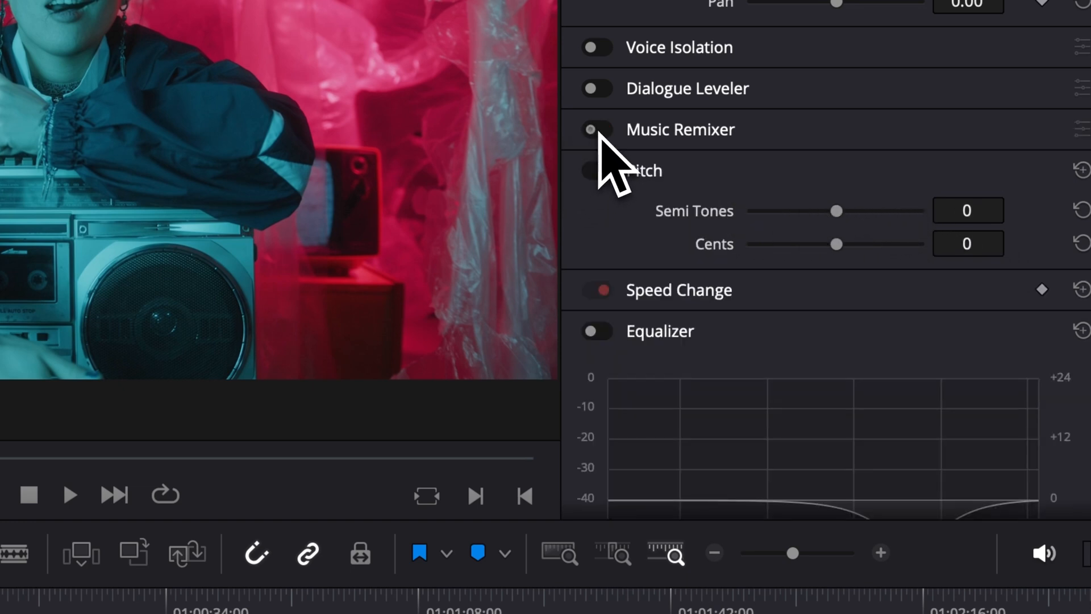
pyautogui.click(595, 129)
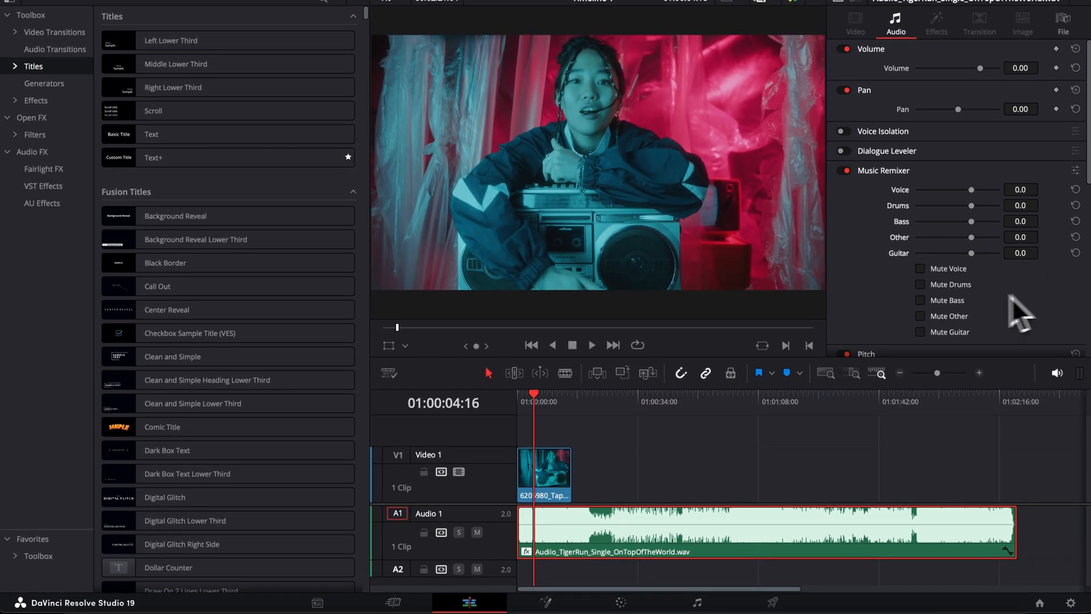
pyautogui.moveTo(964, 263)
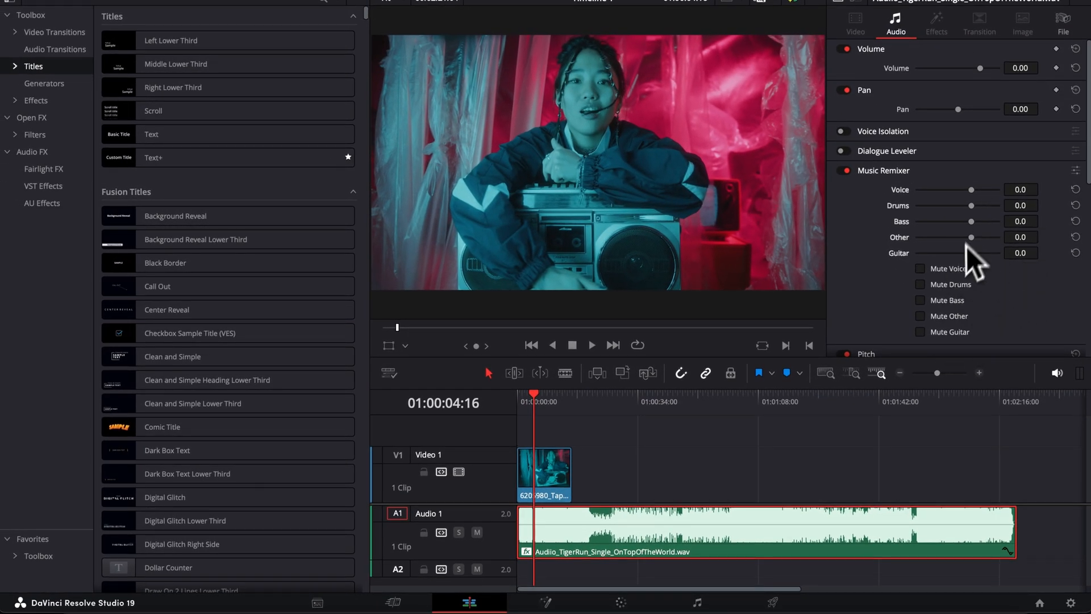
pyautogui.click(551, 401)
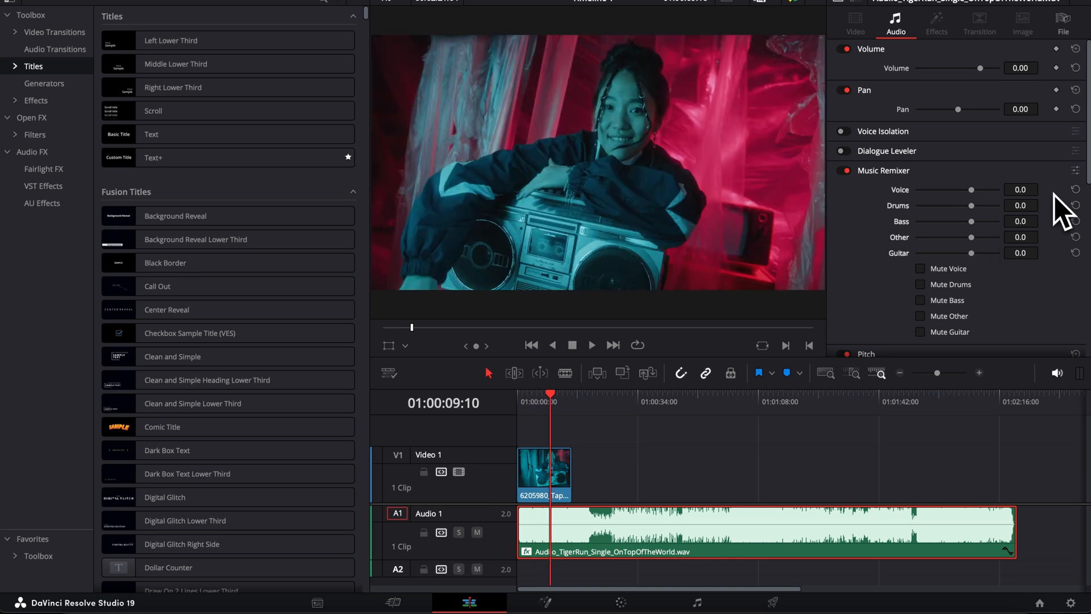
pyautogui.moveTo(1074, 188)
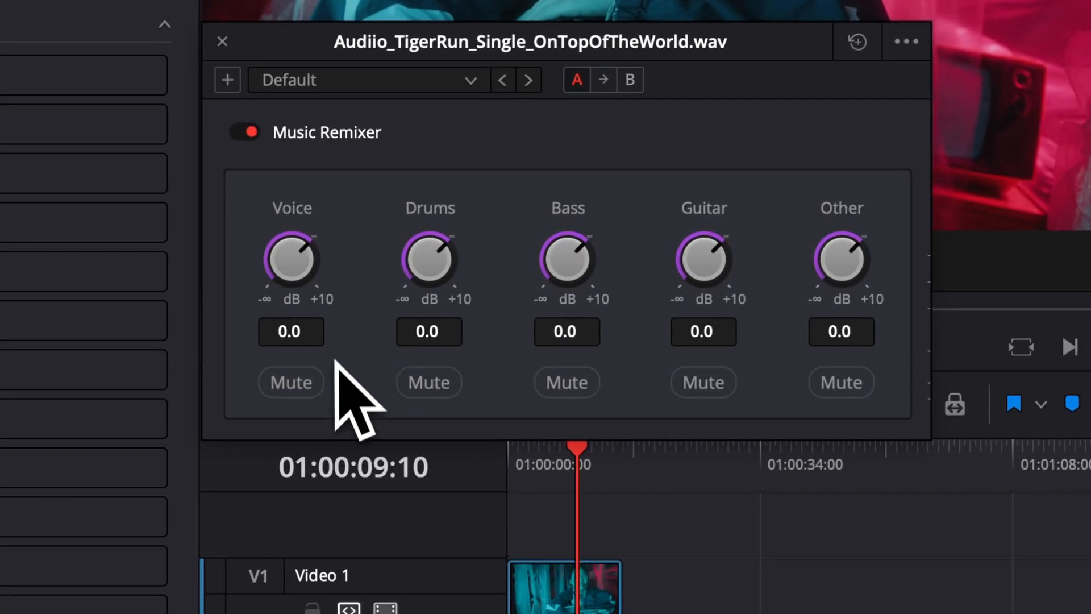
# Mute Voice, Guitar and Other in the plugin window, with Drums at -5.2 and Bass at -5.0.
pyautogui.click(291, 382)
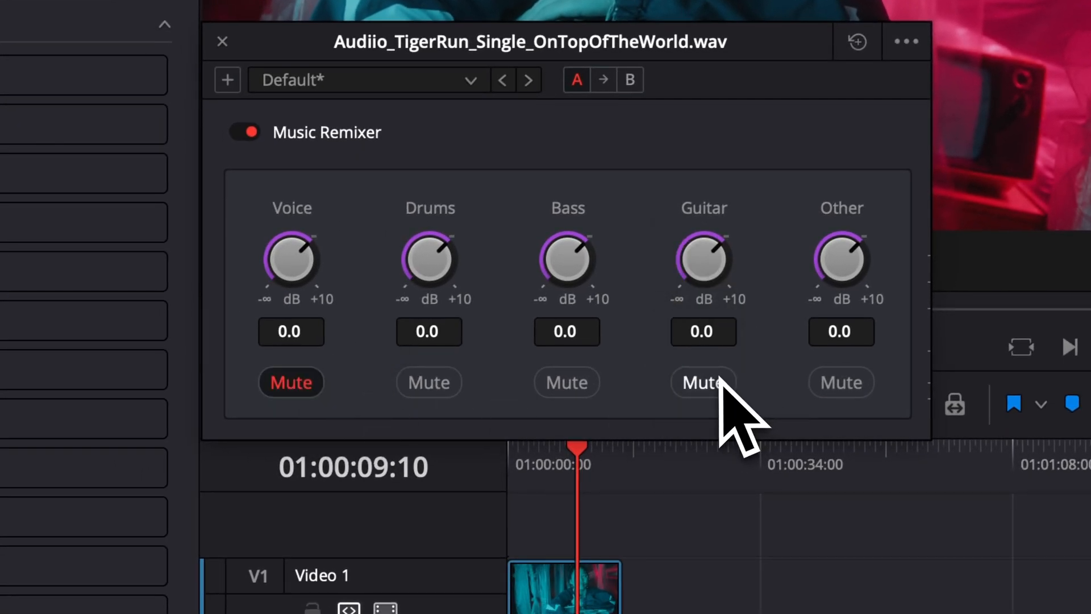
pyautogui.click(703, 382)
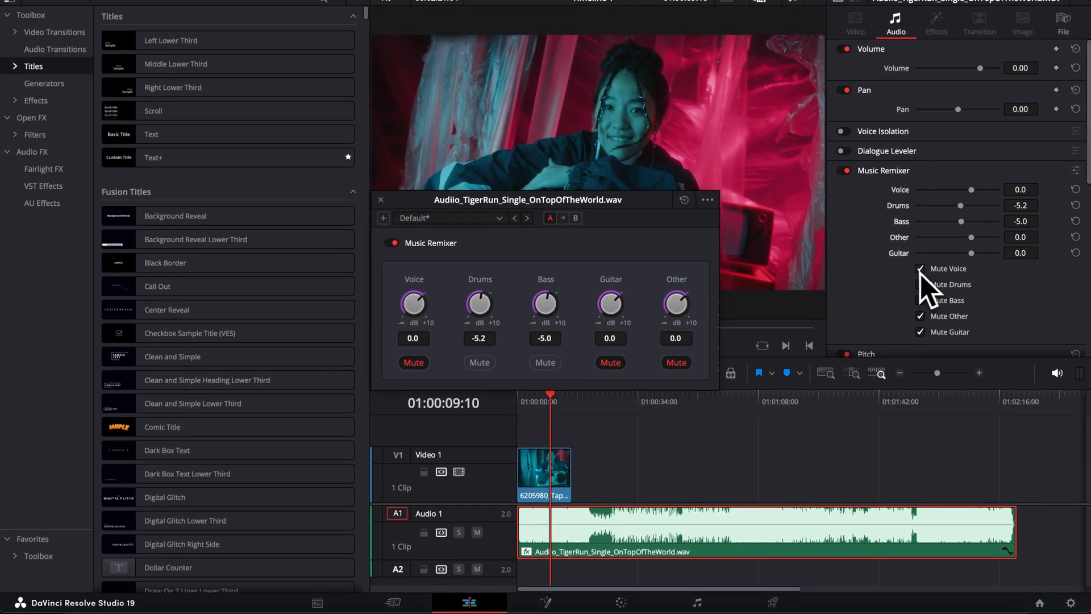
pyautogui.click(921, 284)
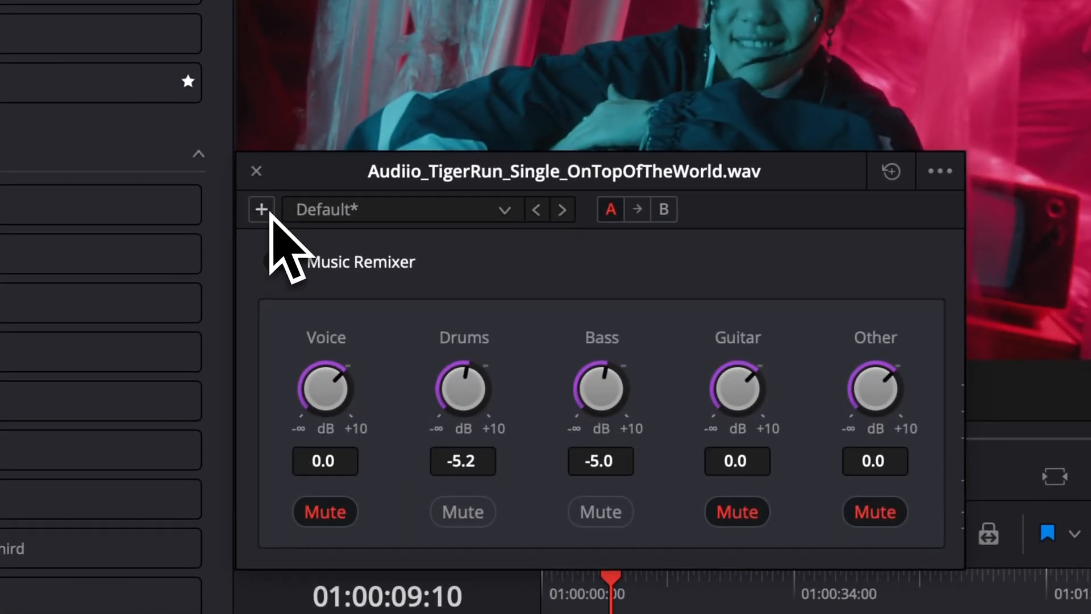
# Save the current remix settings as Preset 01 and confirm it in the preset list.
pyautogui.click(265, 209)
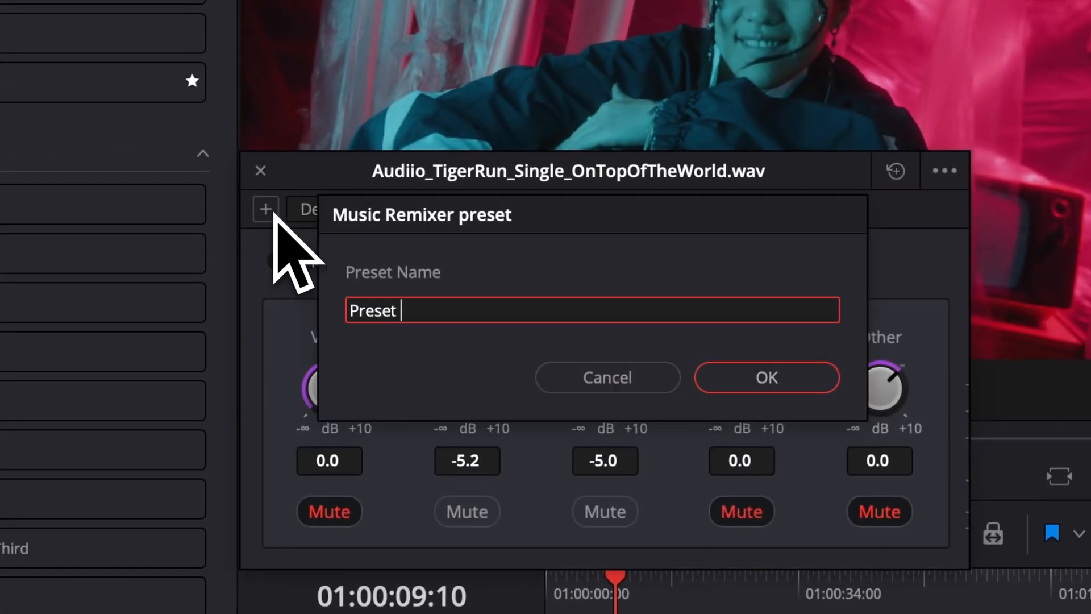
pyautogui.click(767, 378)
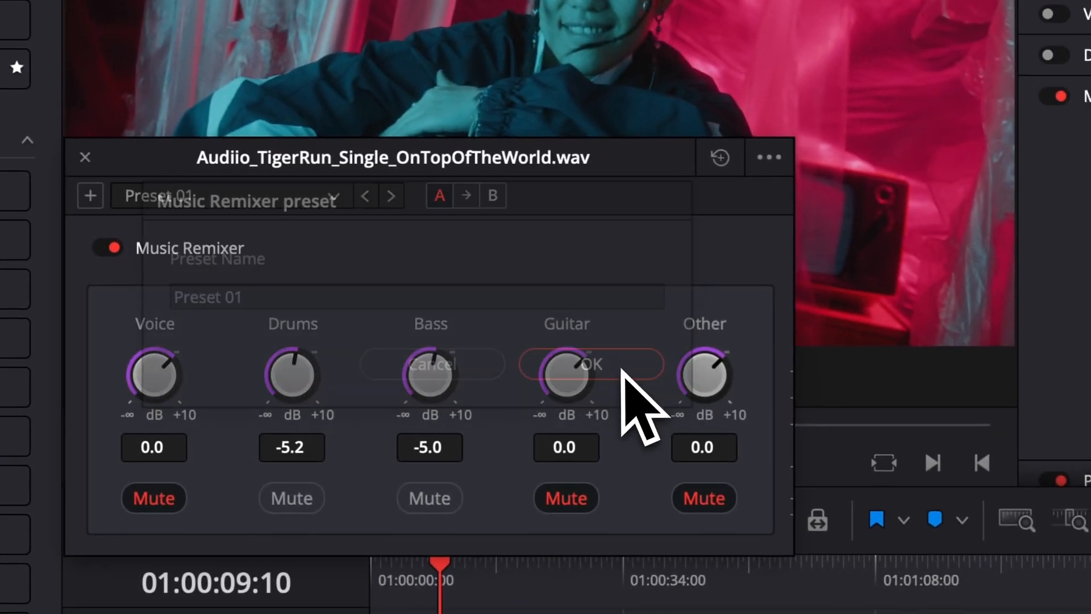
pyautogui.click(230, 195)
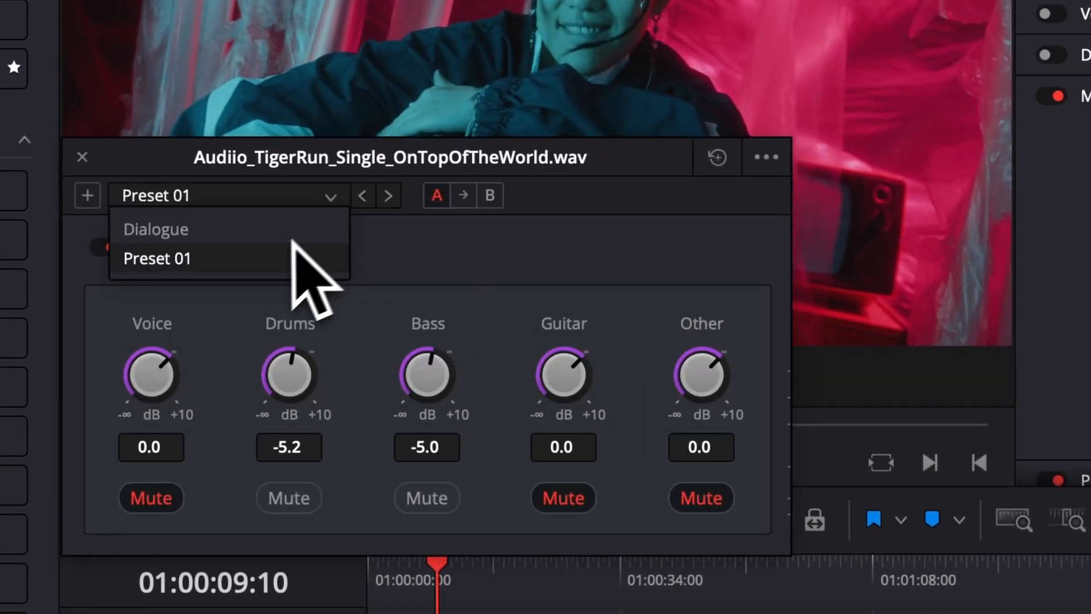